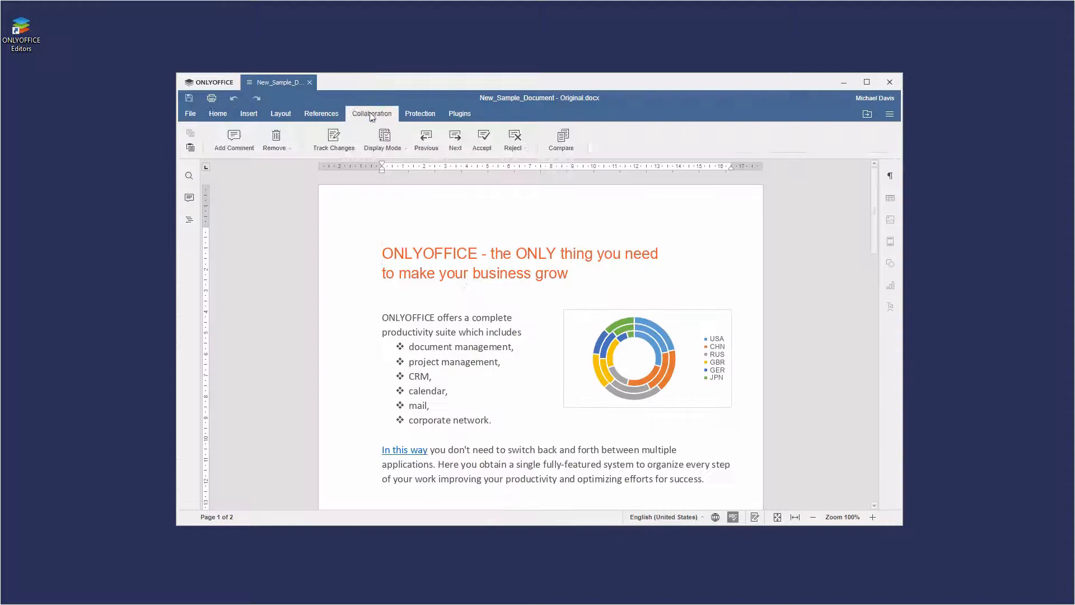
Step: Check the attendance form and the Insert features, then return to the ONLYOFFICE start page
{"action": "left_click", "coordinate": [561, 140]}
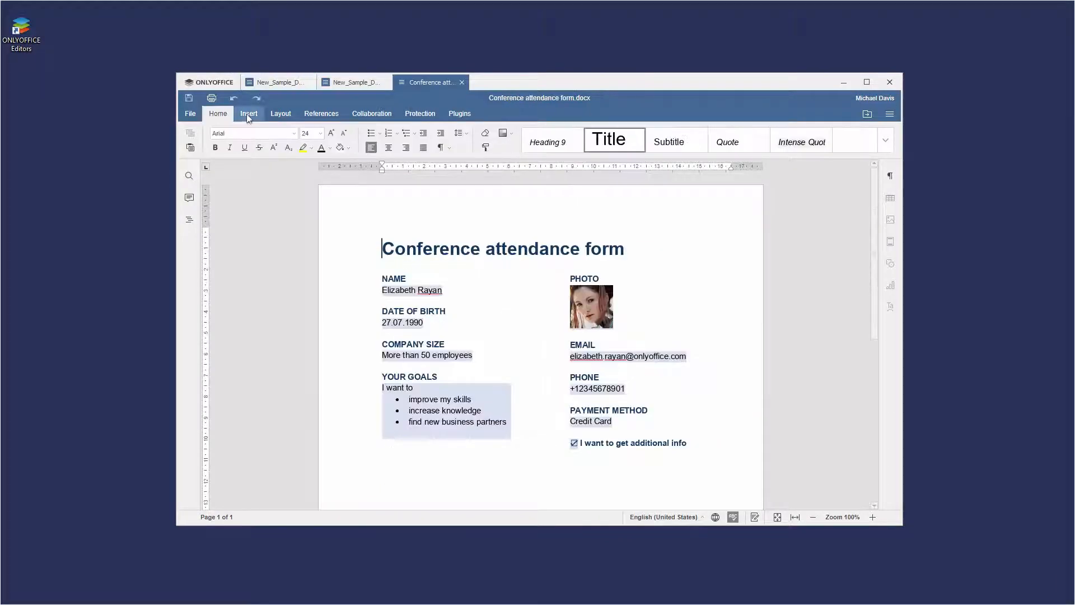
{"action": "left_click", "coordinate": [863, 140]}
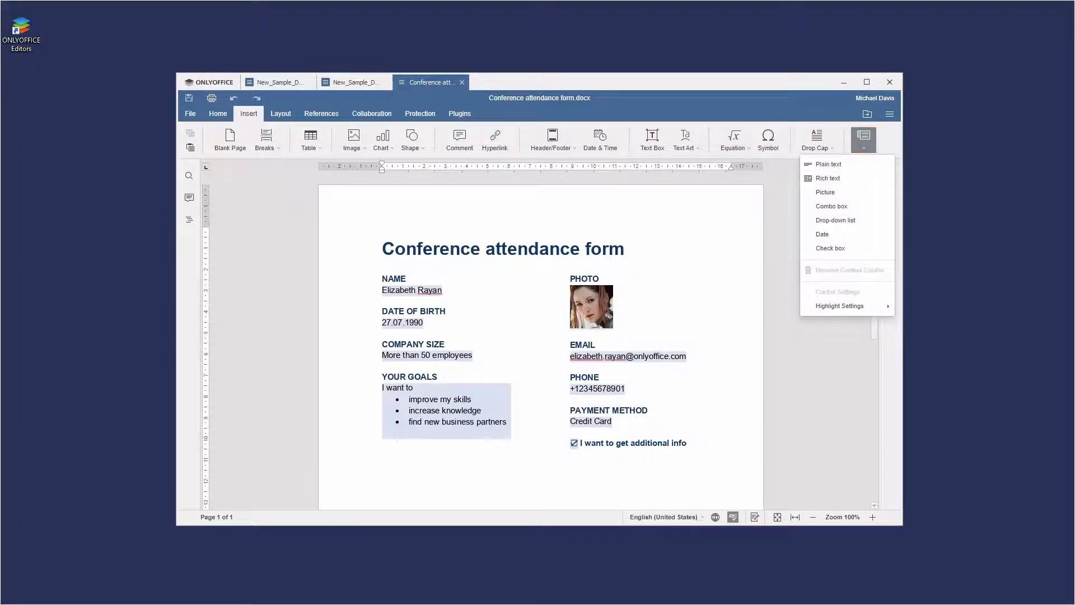
{"action": "left_click", "coordinate": [504, 81]}
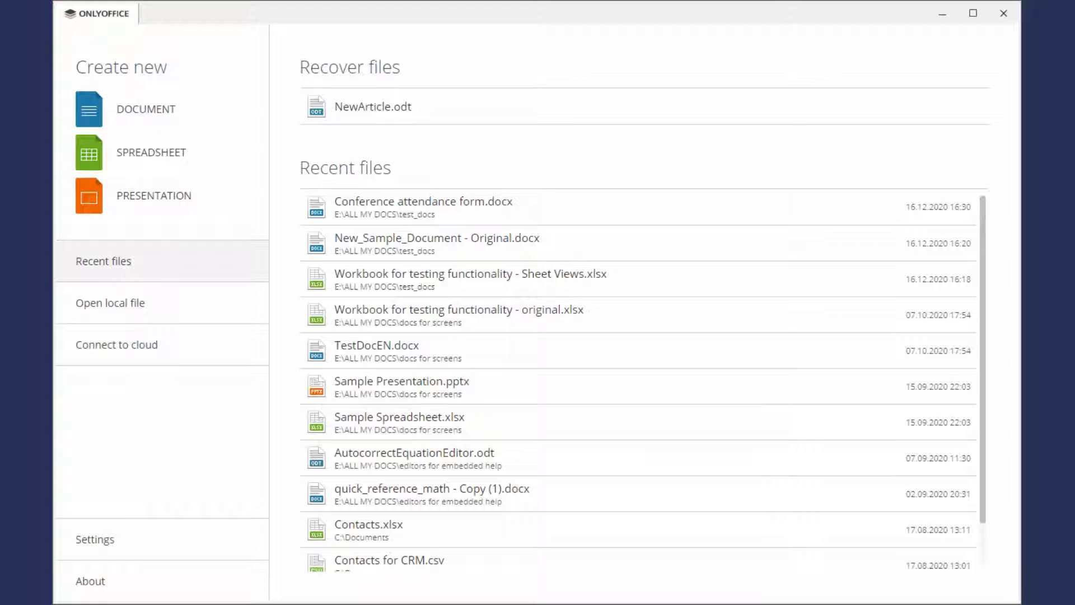
Step: From Connect to cloud, choose ONLYOFFICE to bring up the cloud office connection form
{"action": "left_click", "coordinate": [117, 345]}
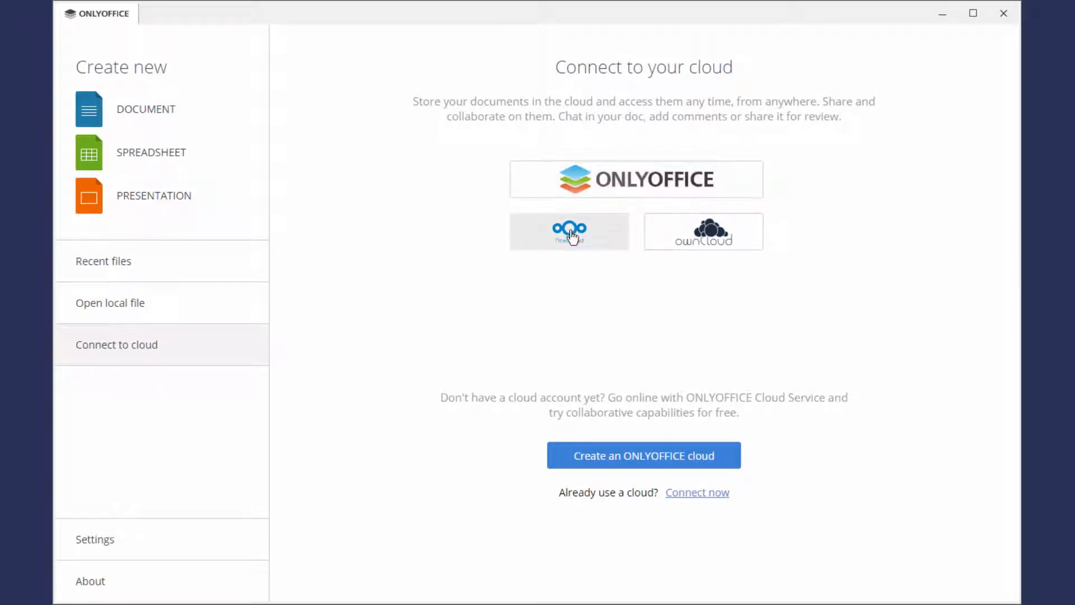
{"action": "mouse_move", "coordinate": [702, 232]}
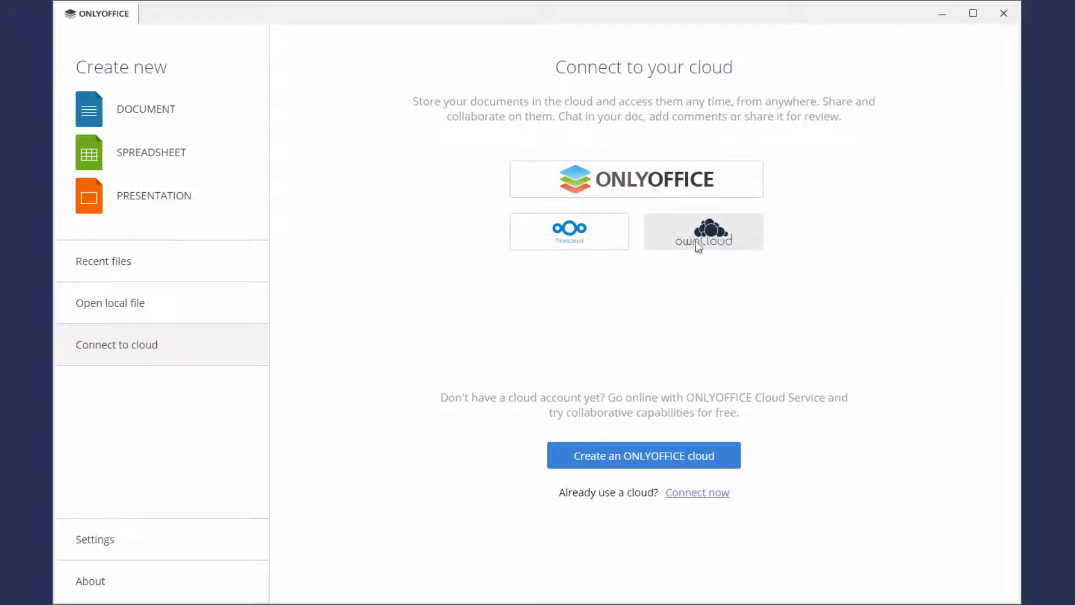
{"action": "mouse_move", "coordinate": [633, 287]}
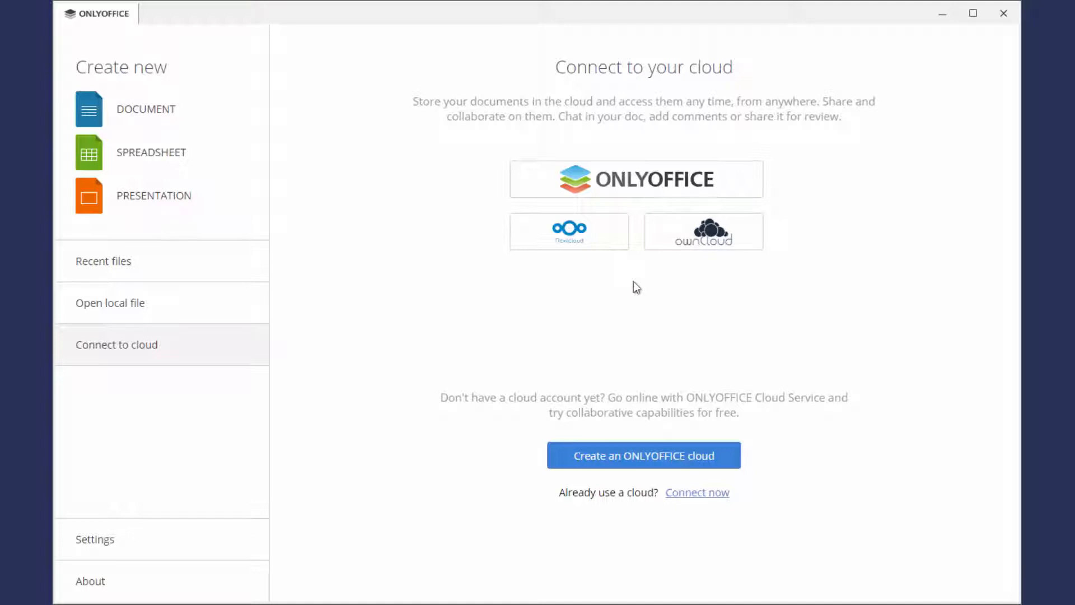
{"action": "left_click", "coordinate": [116, 345]}
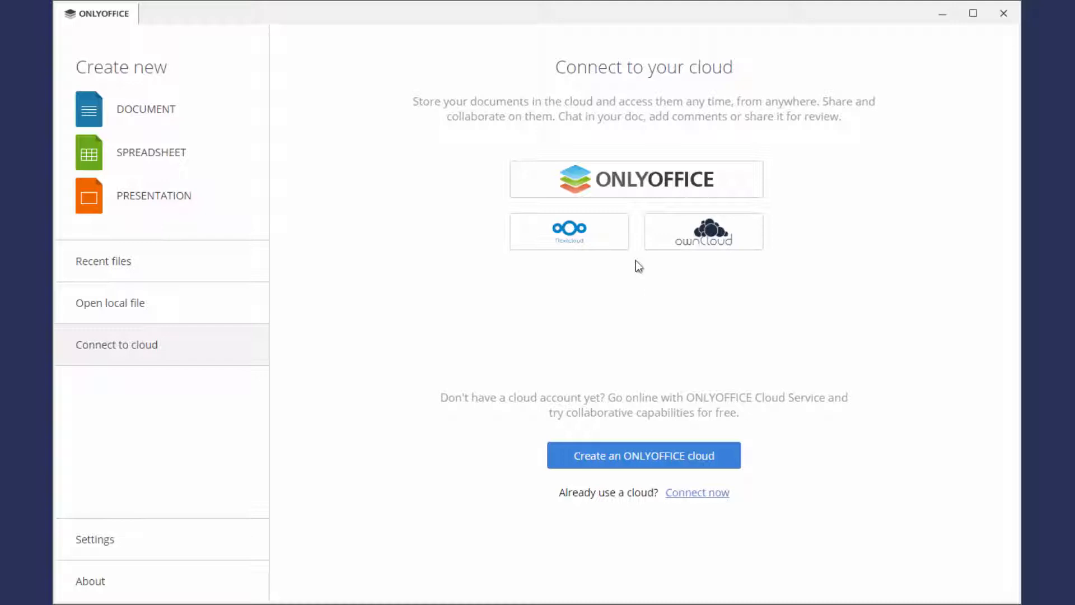
{"action": "left_click", "coordinate": [634, 179]}
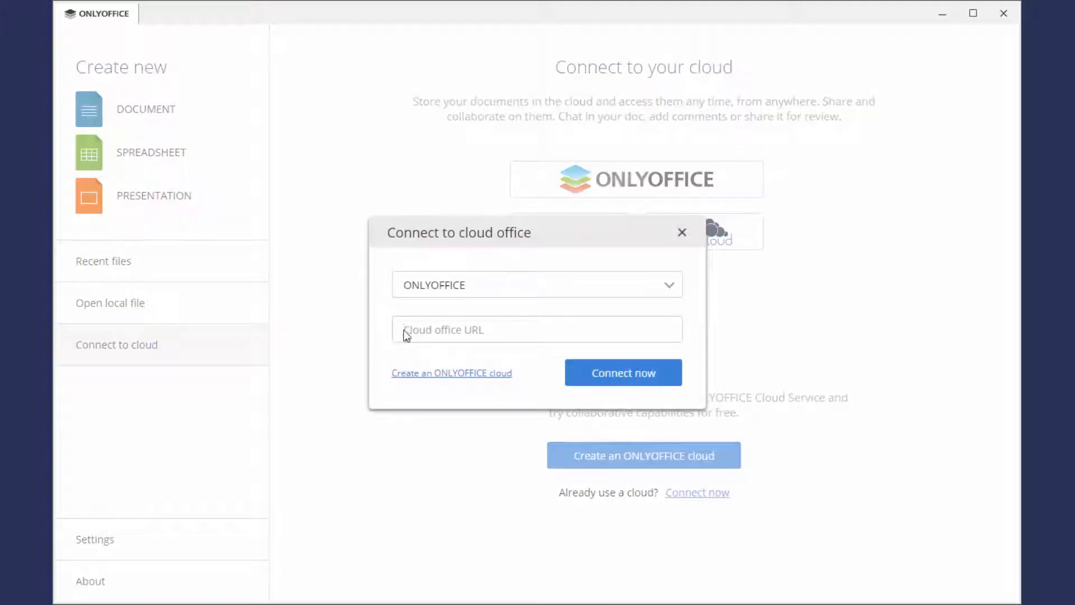
{"action": "left_click", "coordinate": [622, 373]}
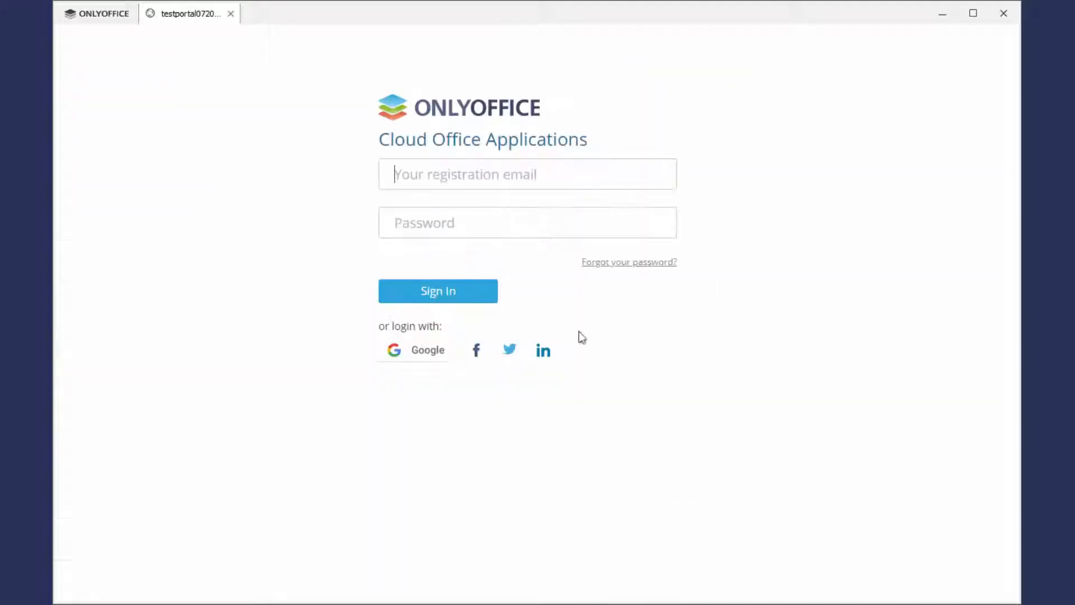
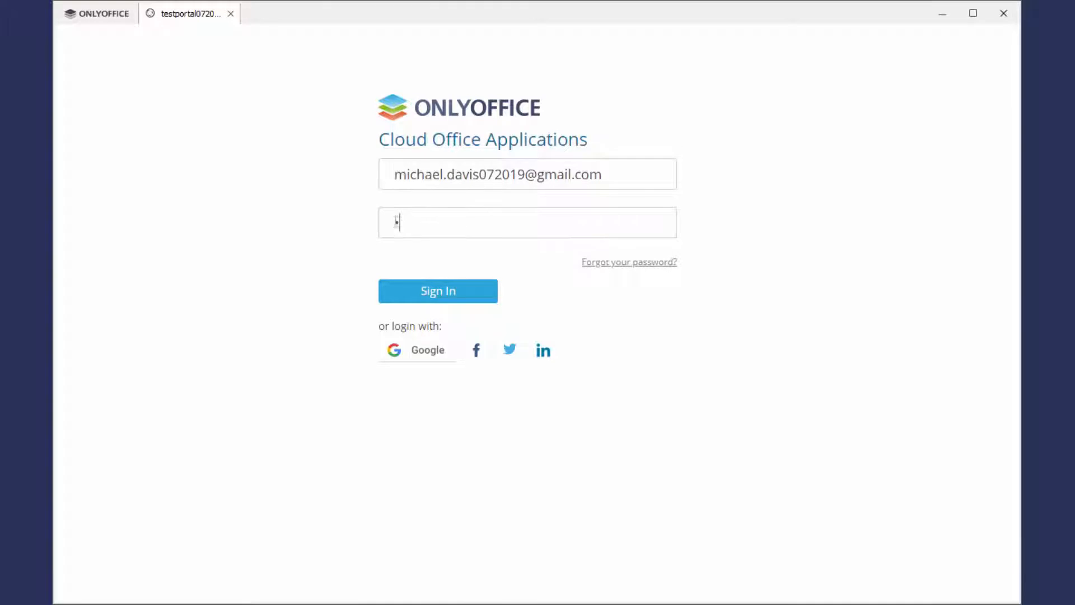
{"action": "left_click", "coordinate": [438, 291]}
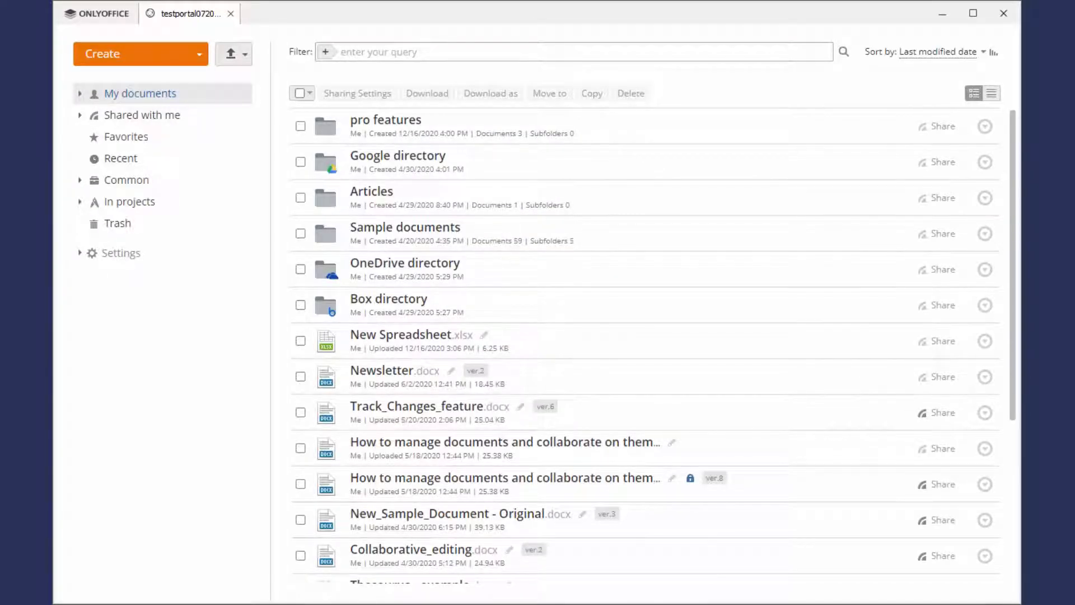
Step: Create a new cloud document, check its Compare options, then return to the start page
{"action": "left_click", "coordinate": [141, 54]}
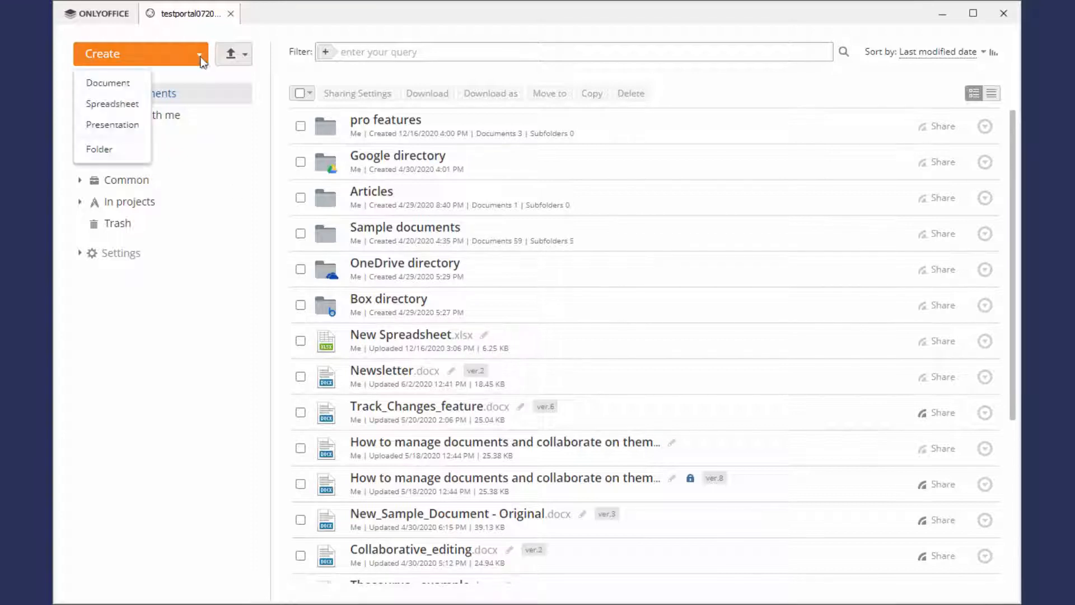
{"action": "left_click", "coordinate": [108, 83]}
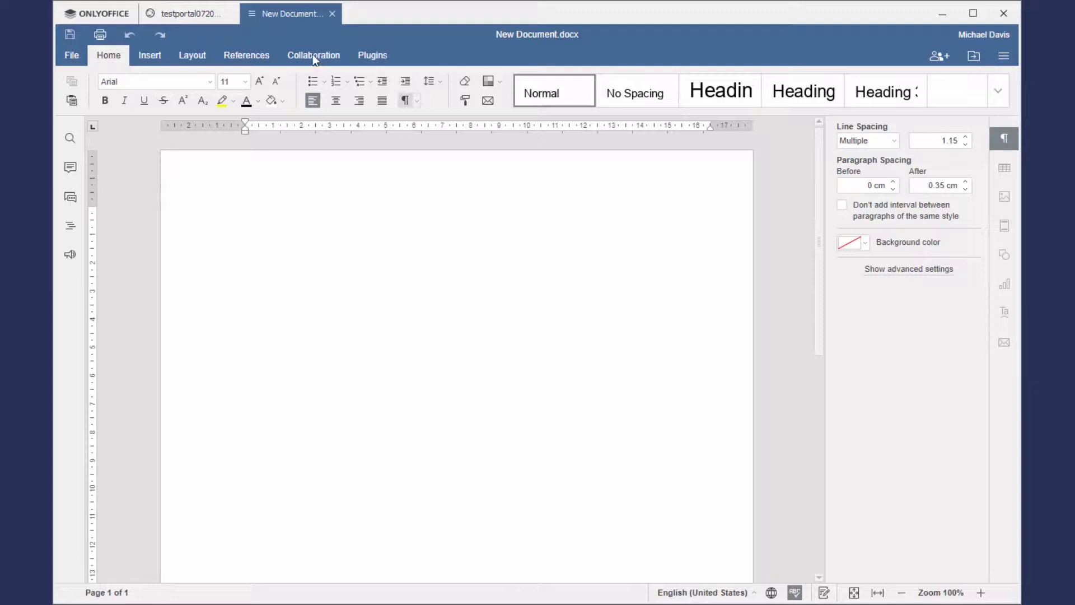
{"action": "left_click", "coordinate": [703, 90]}
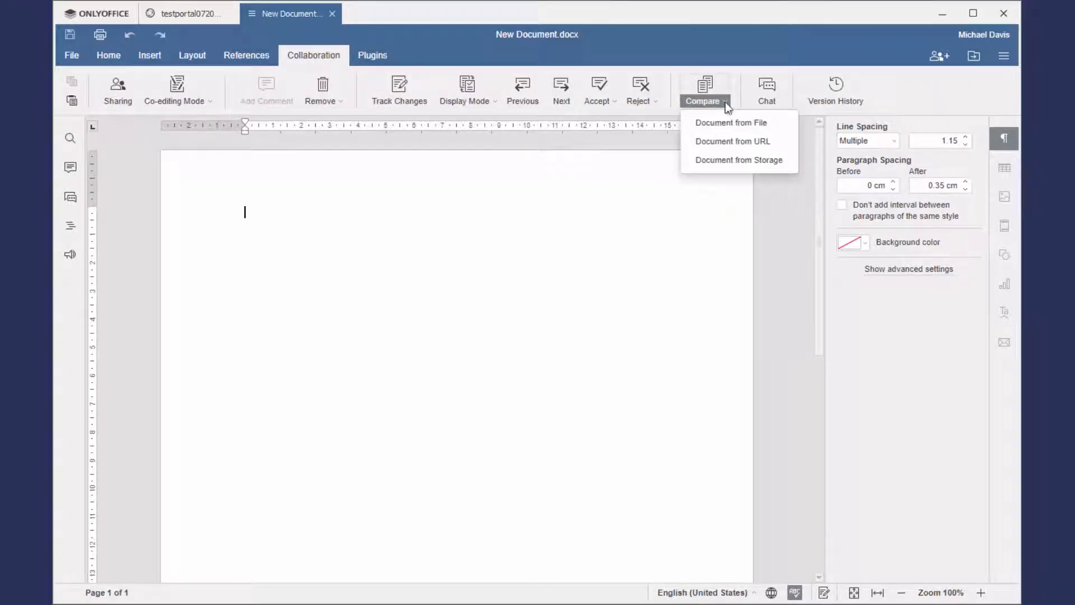
{"action": "left_click", "coordinate": [100, 13]}
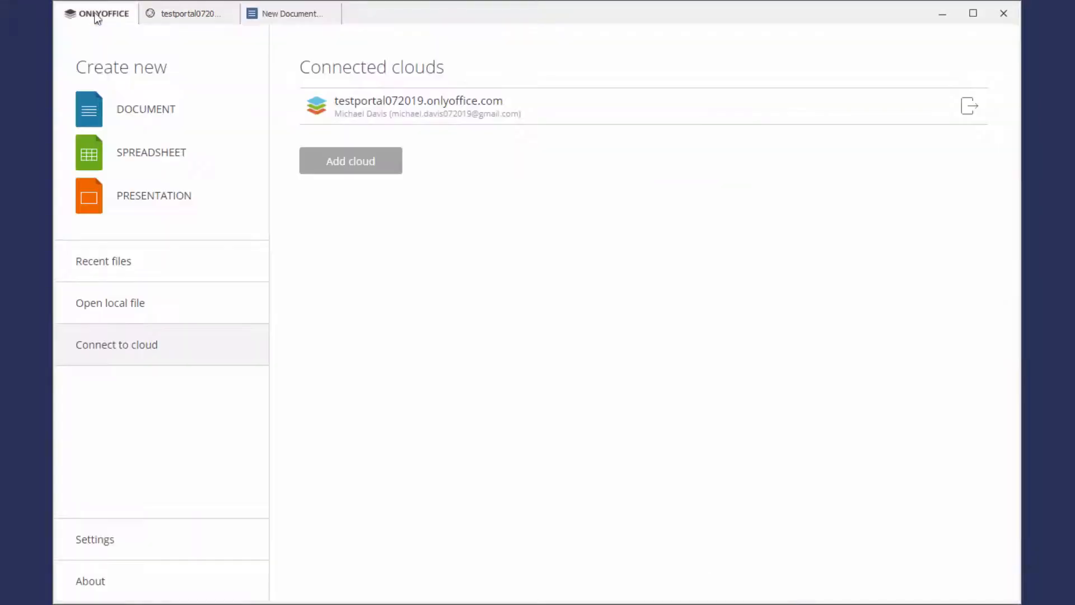
Step: Open the recent local file New_Sample_Document - Original.docx and view its Collaboration tab
{"action": "left_click", "coordinate": [103, 261]}
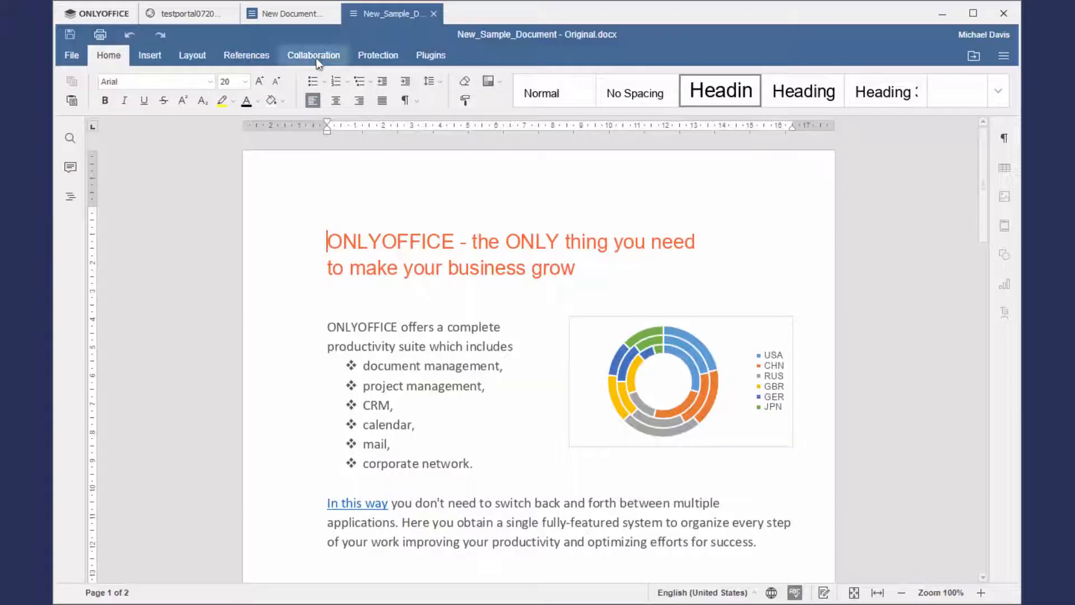
{"action": "left_click", "coordinate": [565, 89]}
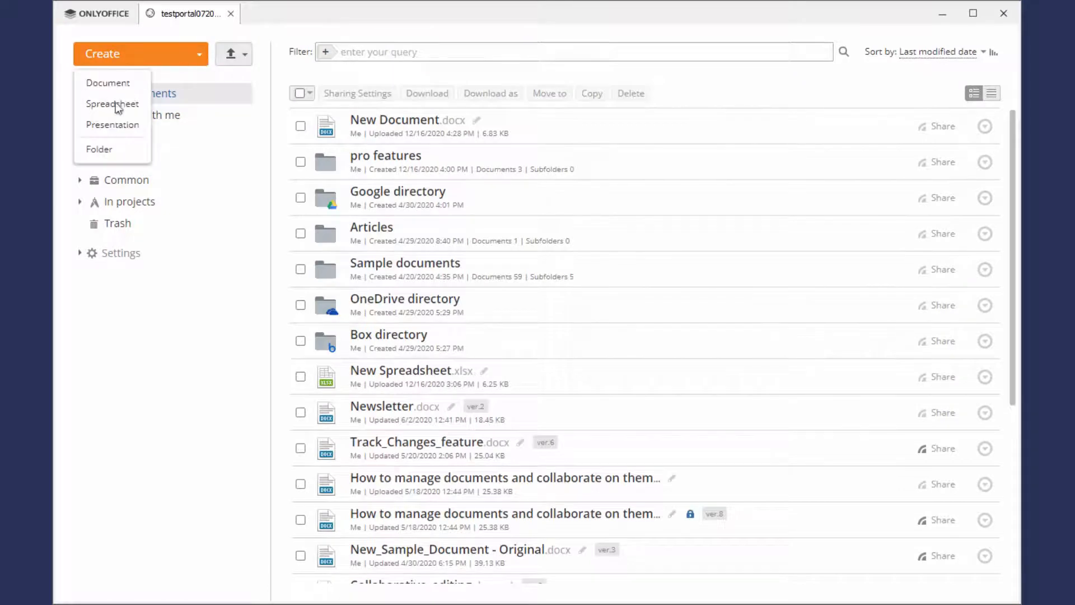
Step: Create and name a New Spreadsheet in the cloud, check its sheet views, then leave it
{"action": "left_click", "coordinate": [112, 104]}
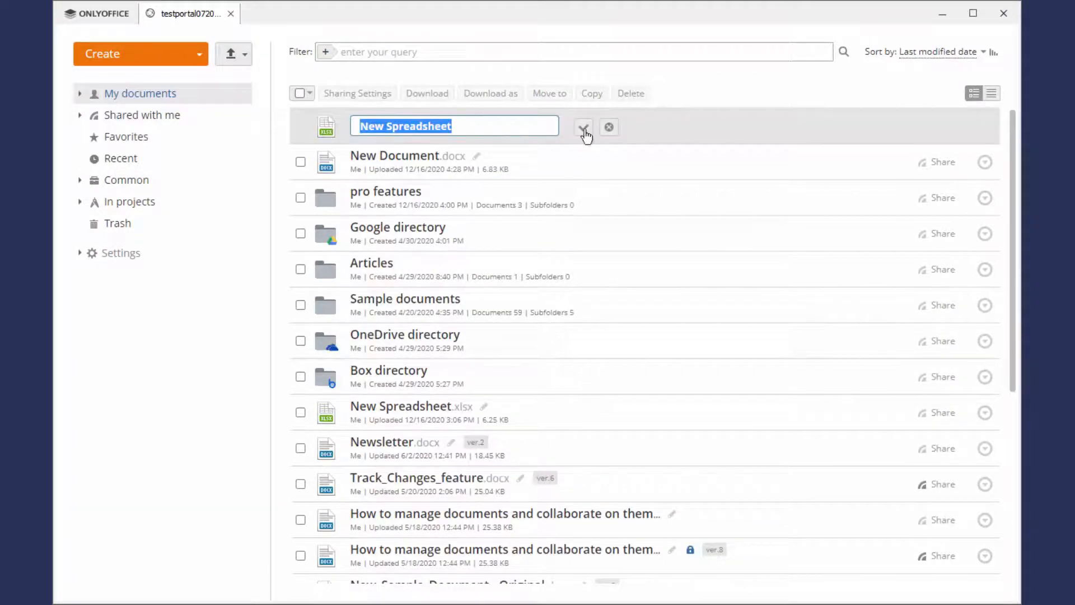
{"action": "left_click", "coordinate": [583, 128]}
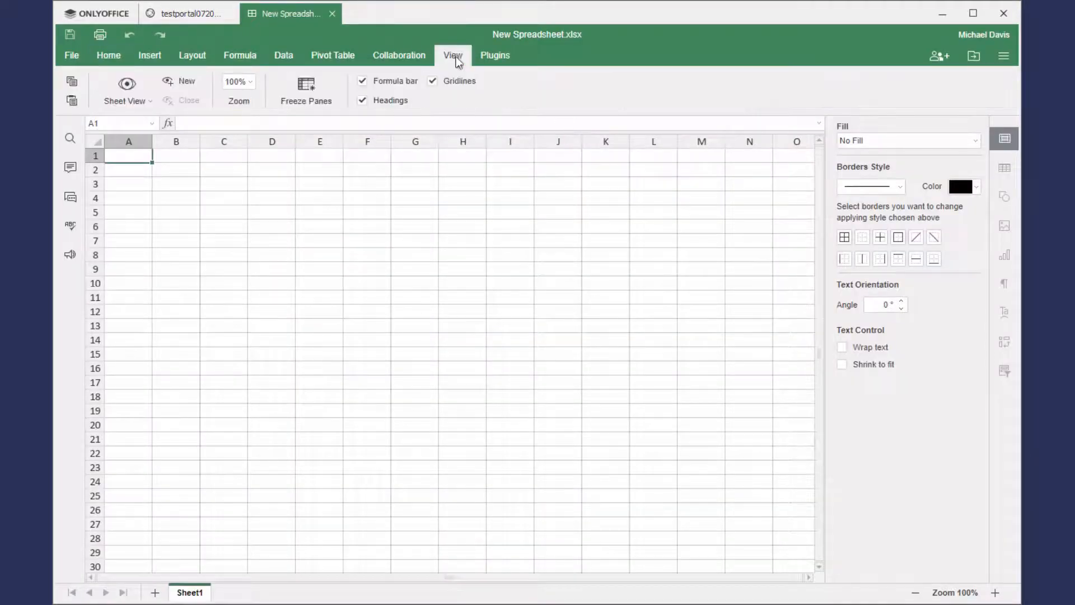
{"action": "left_click", "coordinate": [125, 90]}
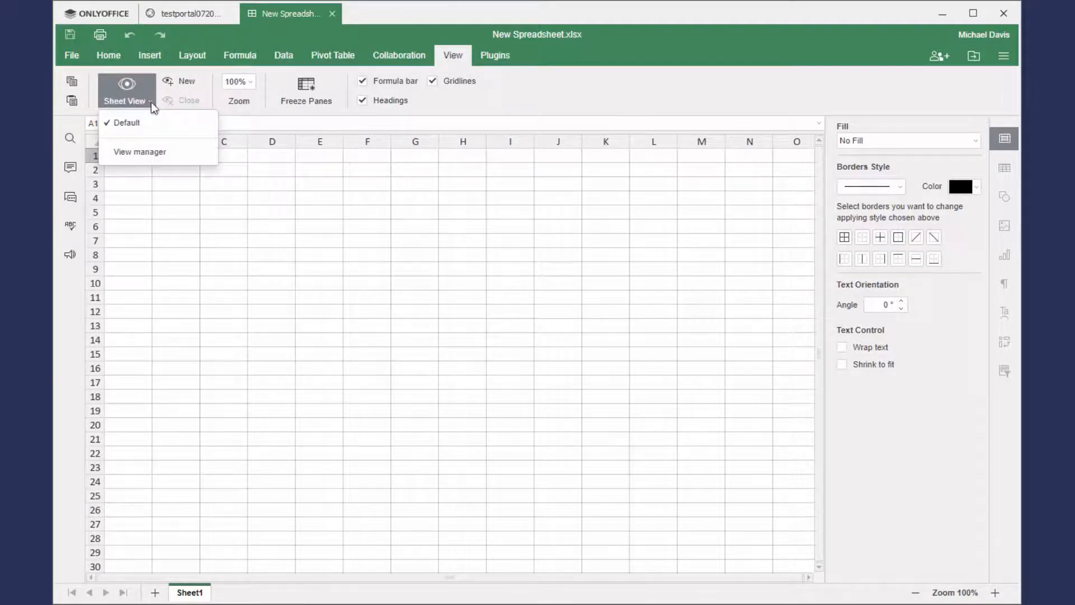
{"action": "left_click", "coordinate": [98, 13]}
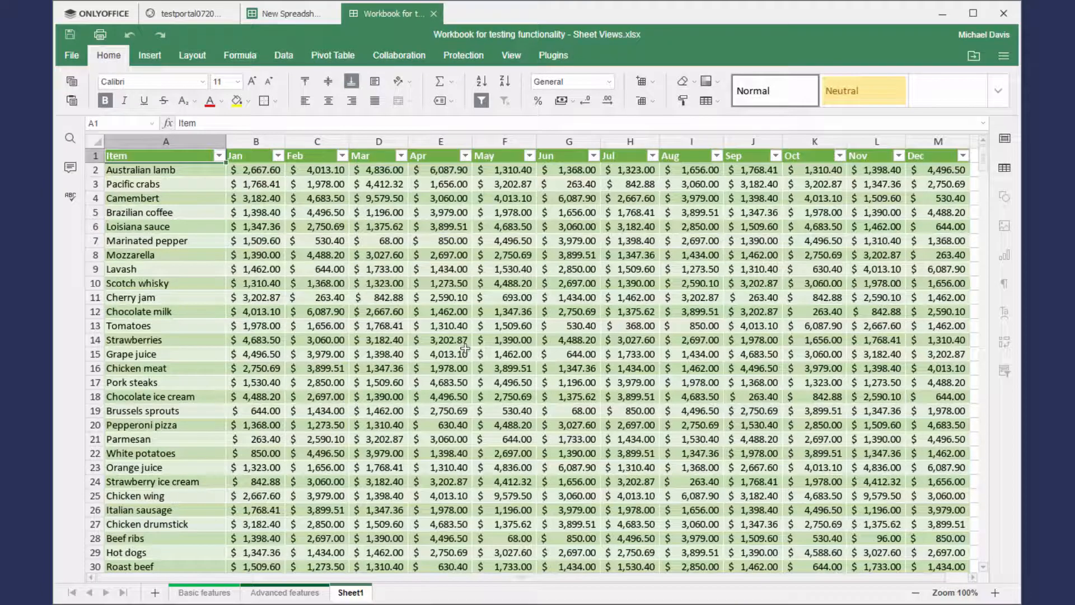
Step: Open the View tab's Sheet View list showing Default and Filtered Data
{"action": "left_click", "coordinate": [511, 56]}
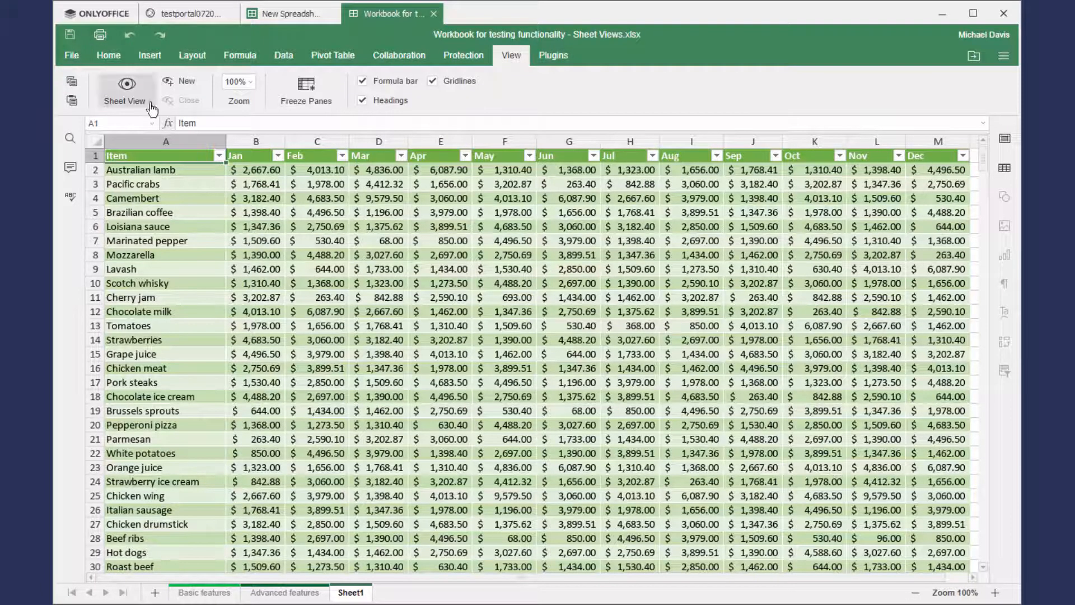
{"action": "left_click", "coordinate": [125, 93]}
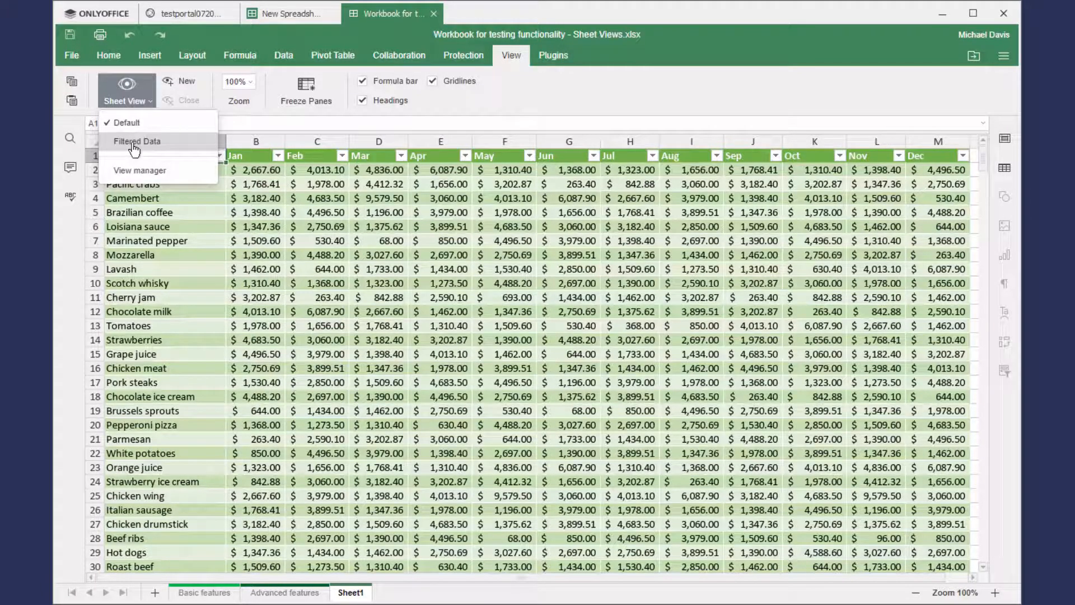